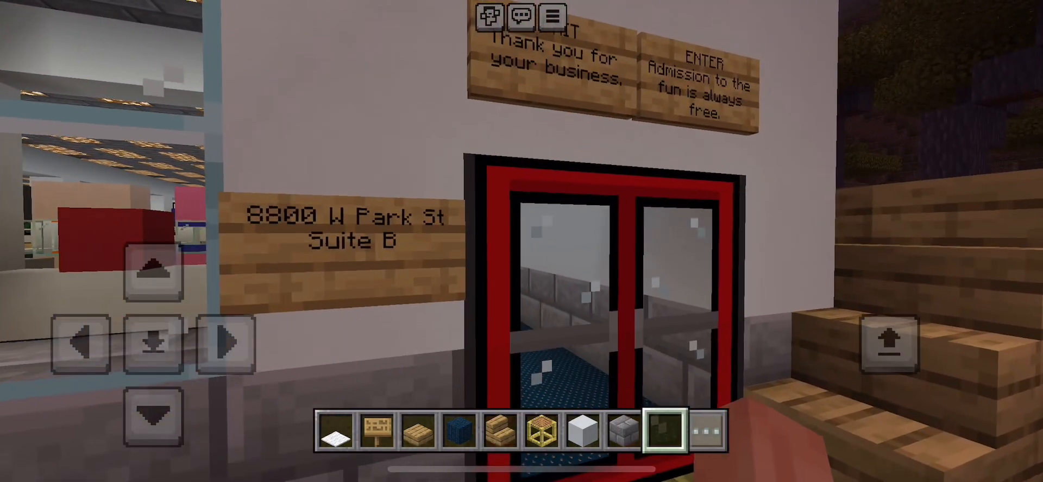
Open the red glass double doors beneath the entrance signs onto the blue-carpeted hallway
click(152, 344)
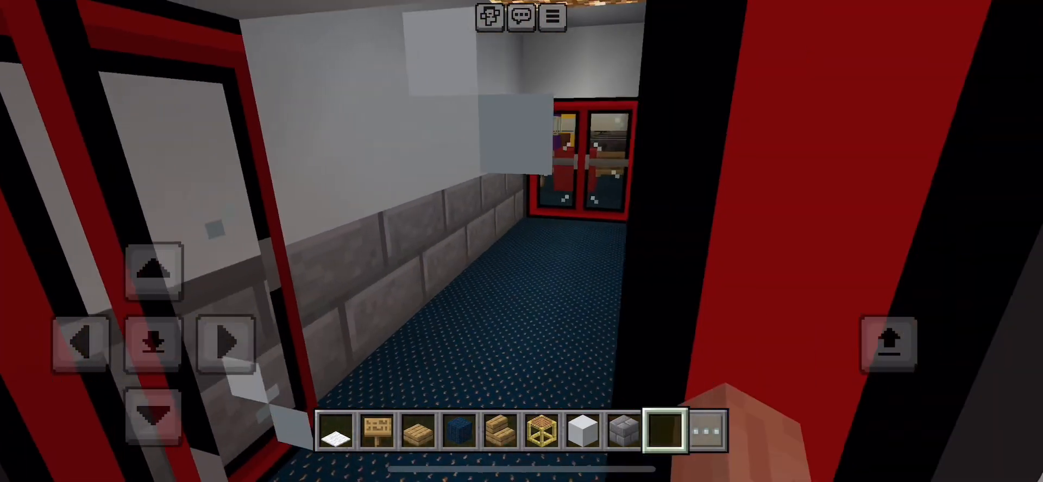